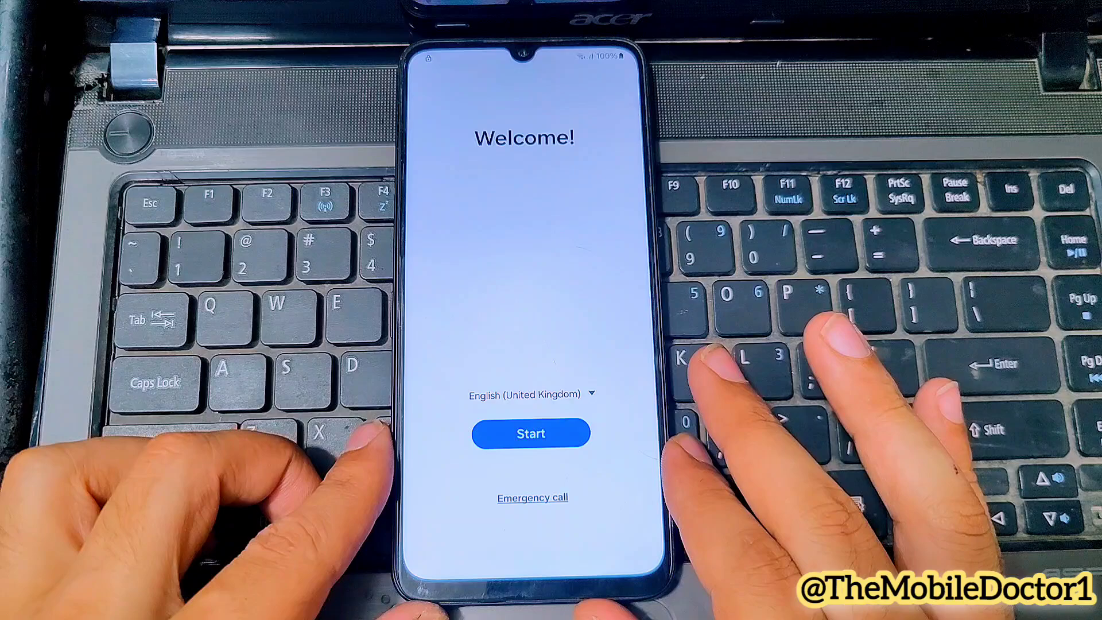
Advance phone setup past the welcome screen, accept the review terms, and continue from Wi-Fi.
click(530, 433)
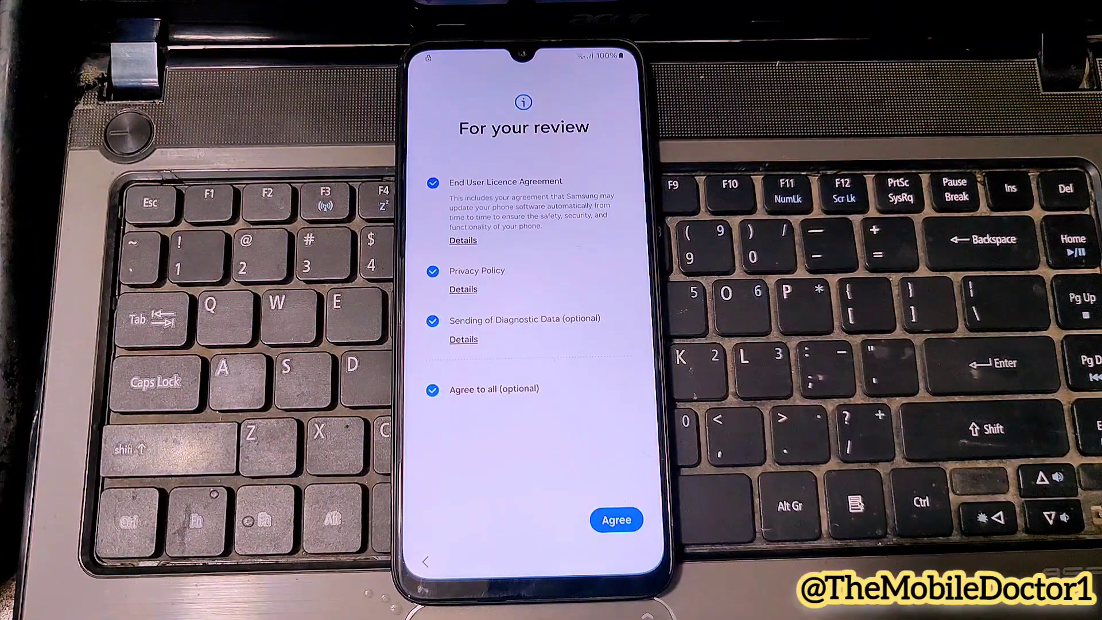
click(614, 519)
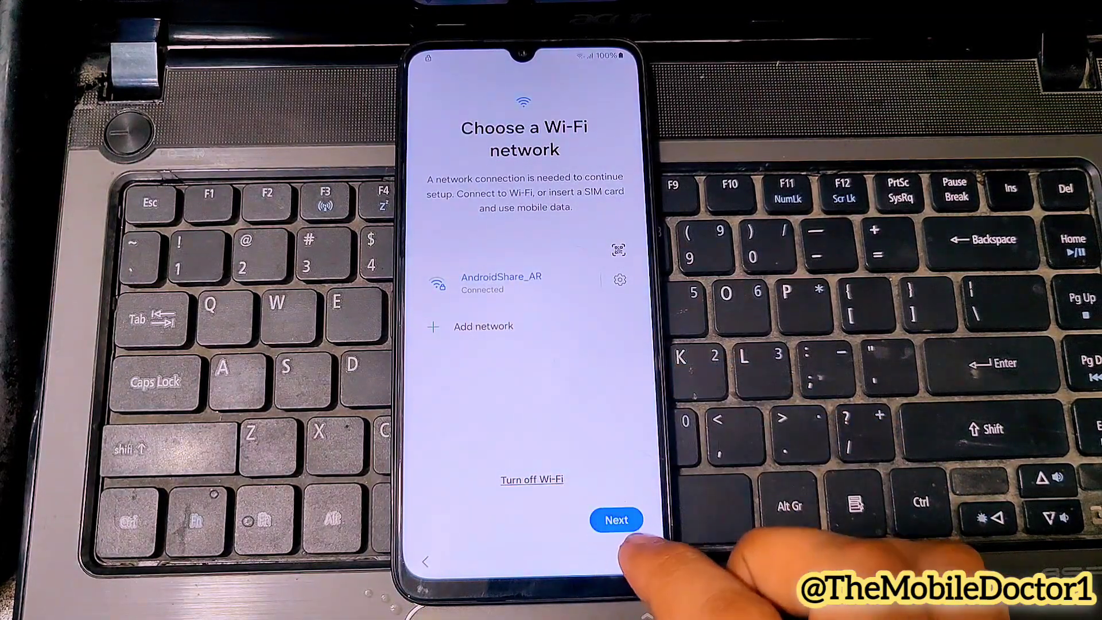
click(616, 520)
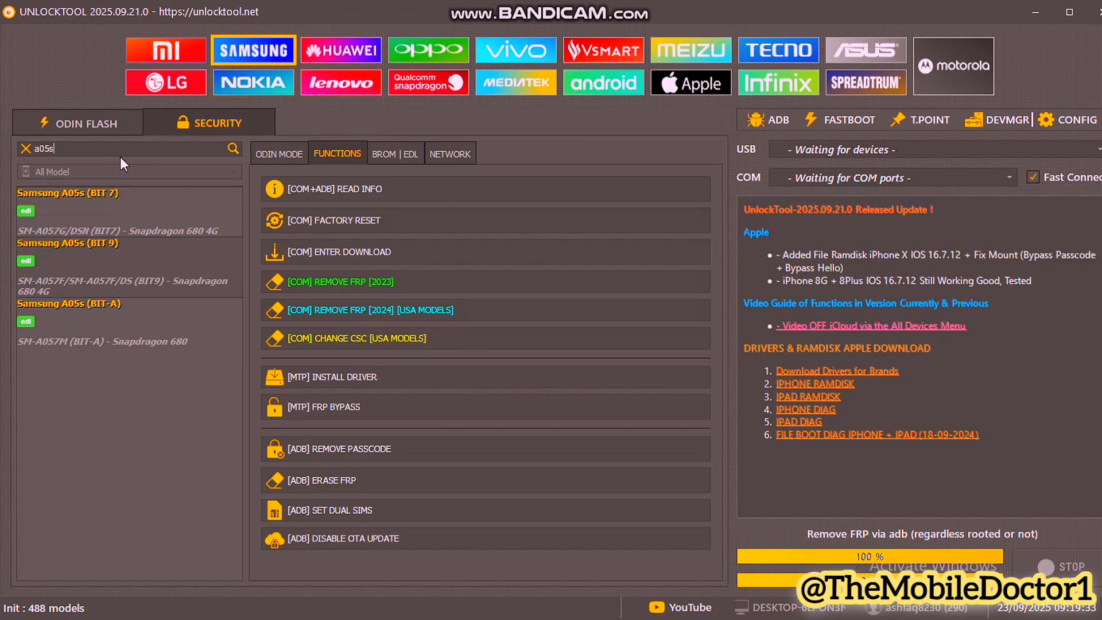
Run [EDL] ERASE FRP from the BROM | EDL tab for Samsung A05s (BIT 7).
click(395, 153)
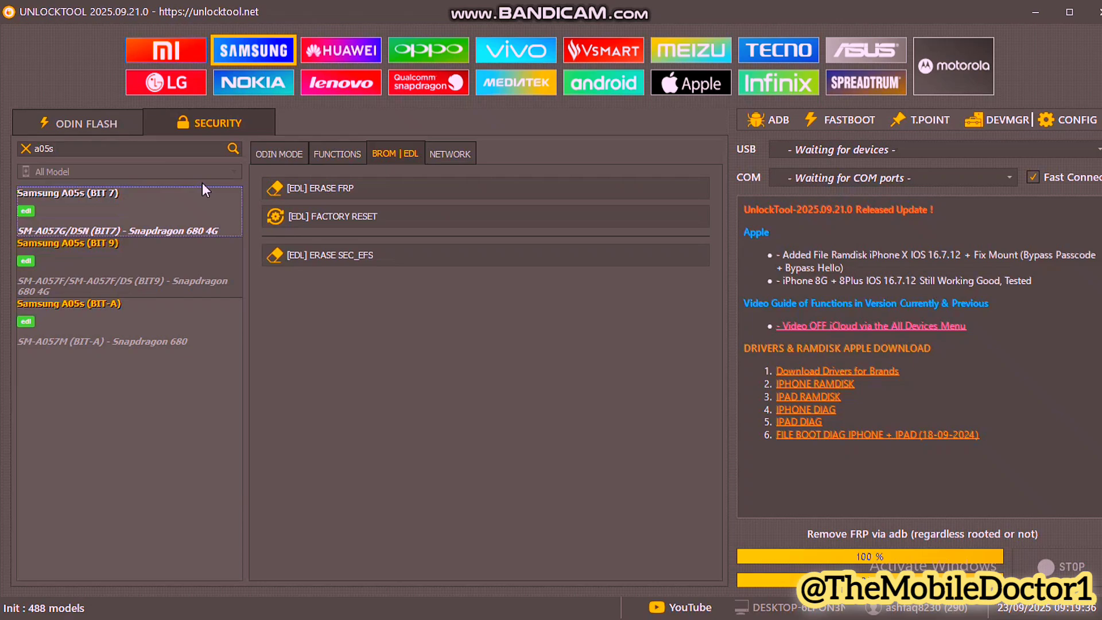
mouse_move(325, 188)
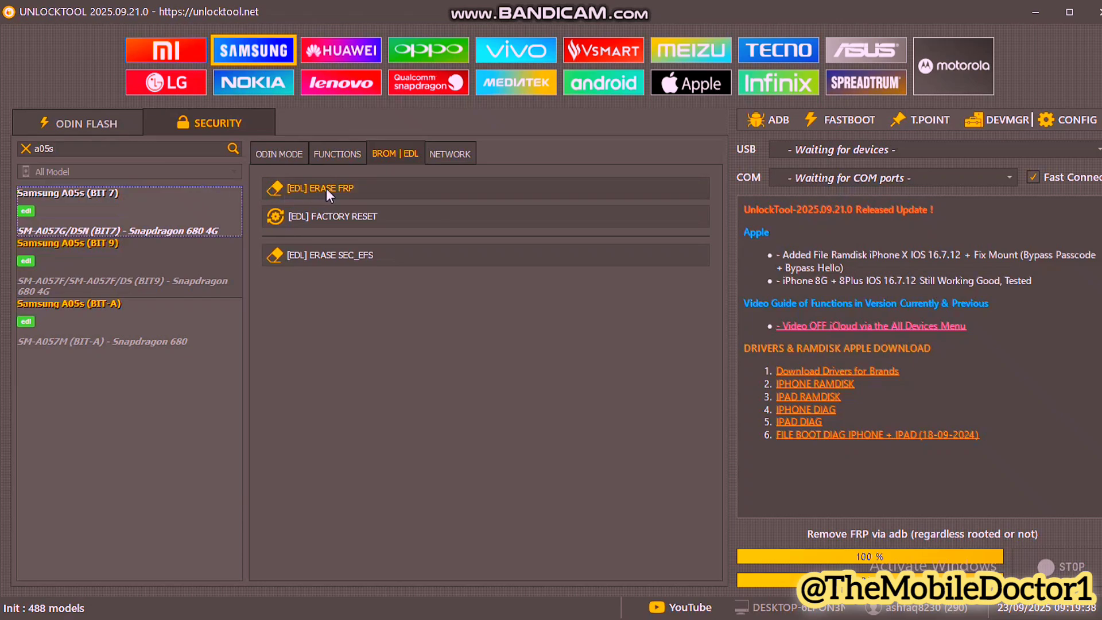
click(316, 187)
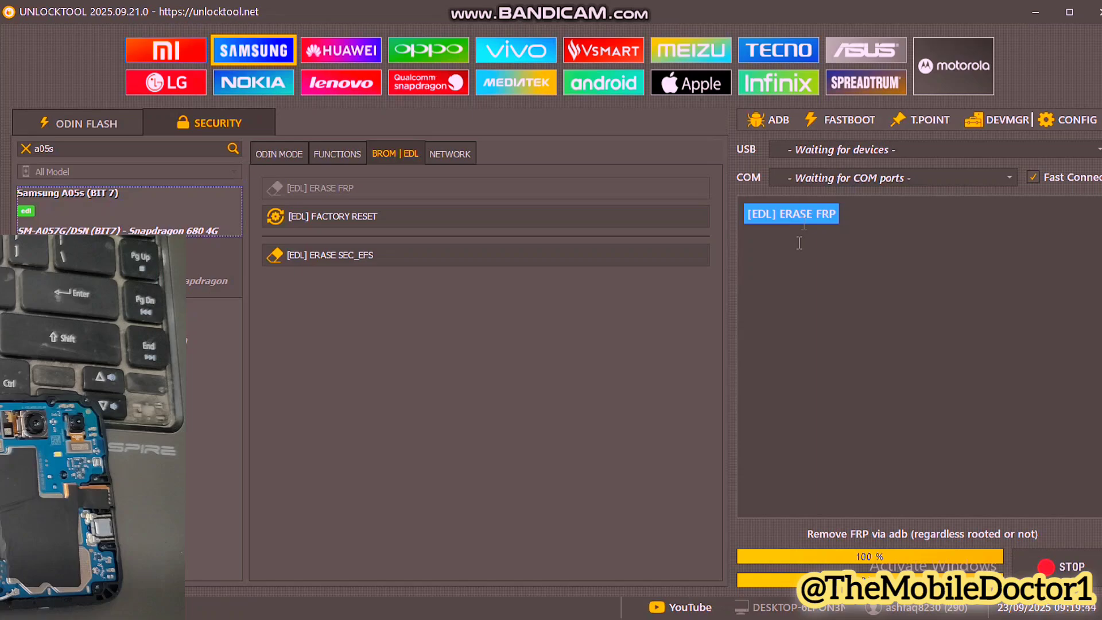
Stop the BIT 7 FRP erase after it fails writing the flash programmer.
click(790, 213)
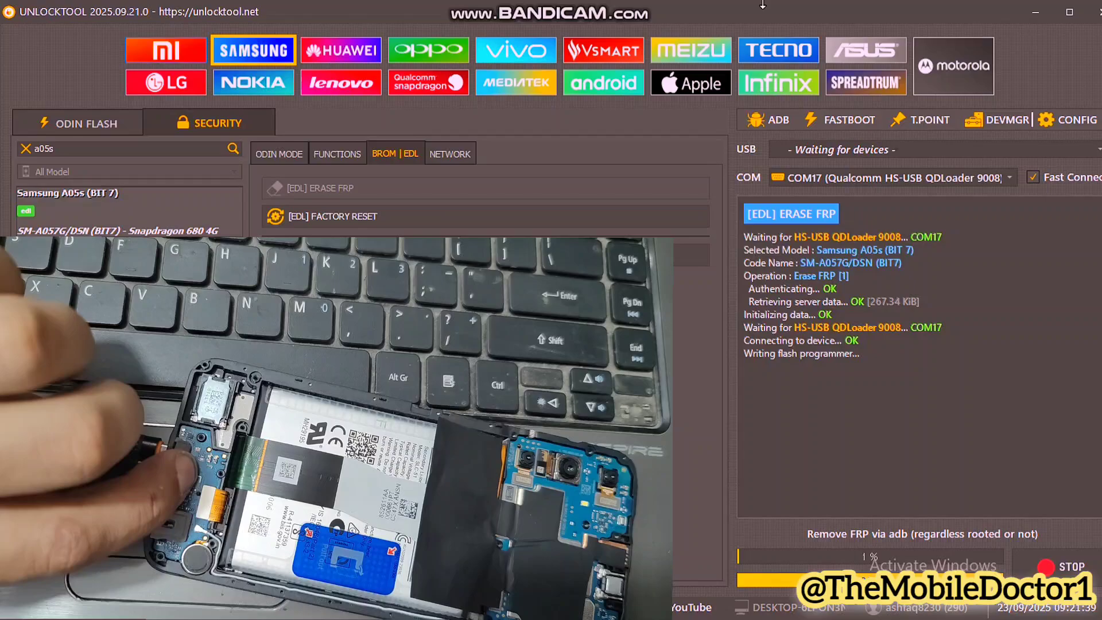
click(1068, 567)
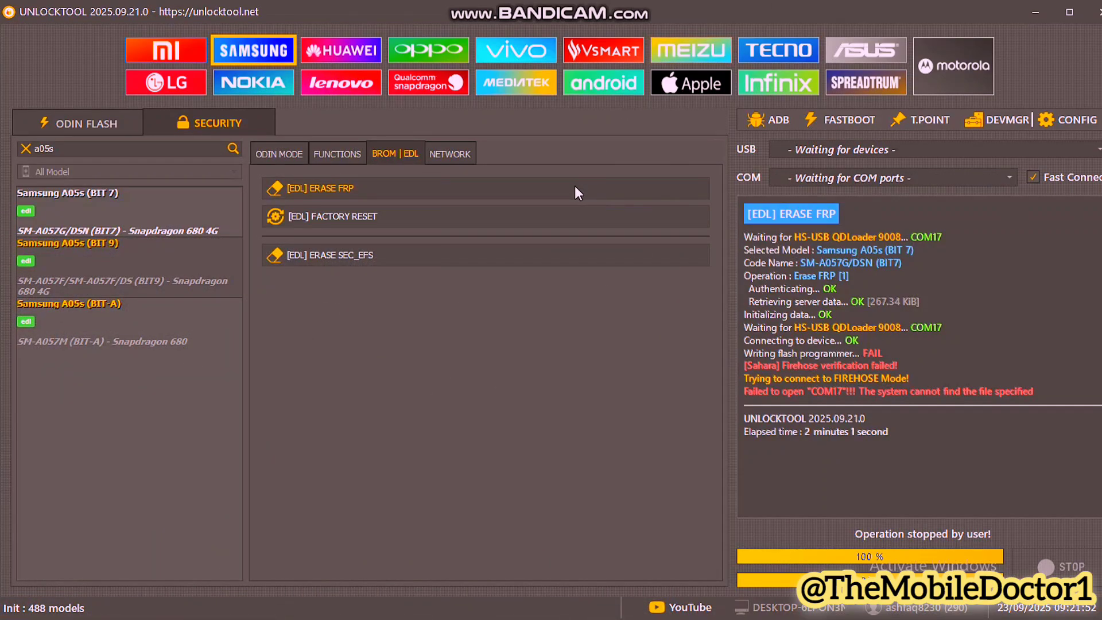
mouse_move(153, 274)
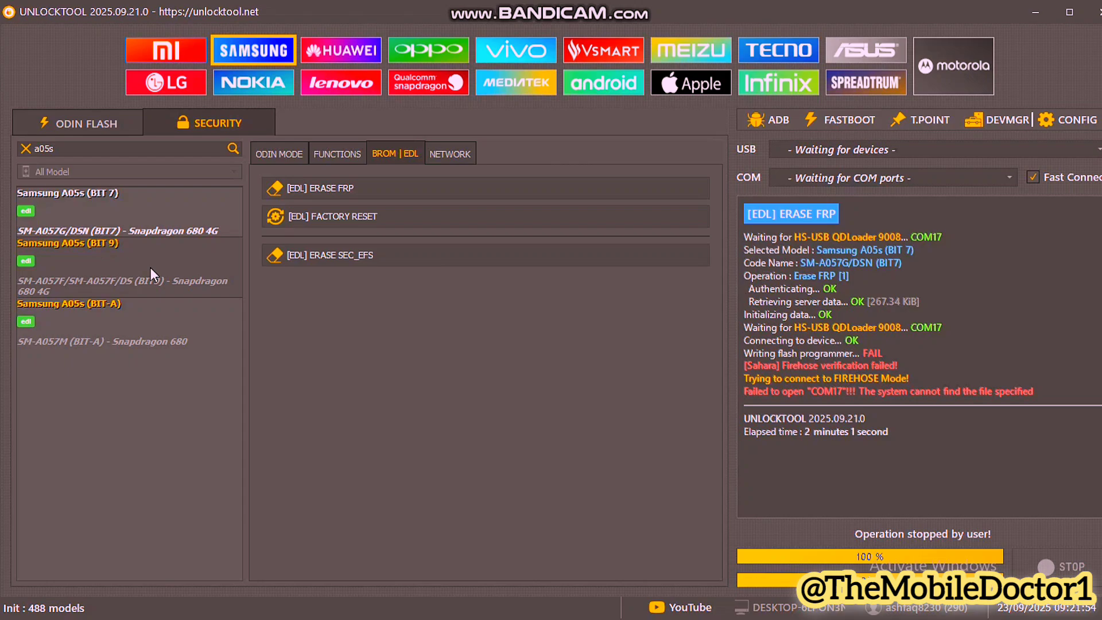